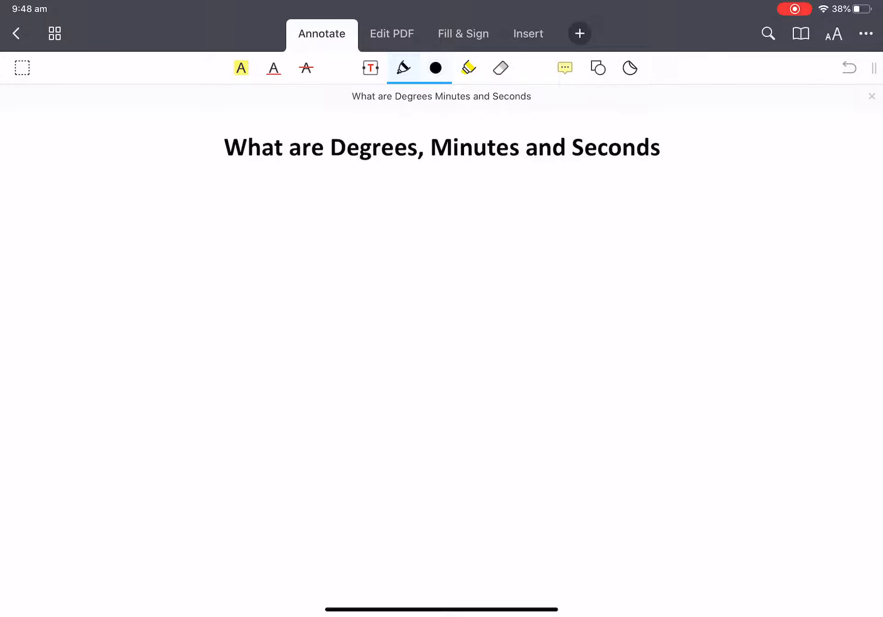
# Step: Draw a clock circle under the title and write the hour numbers 1 to 12 around it
pyautogui.click(468, 68)
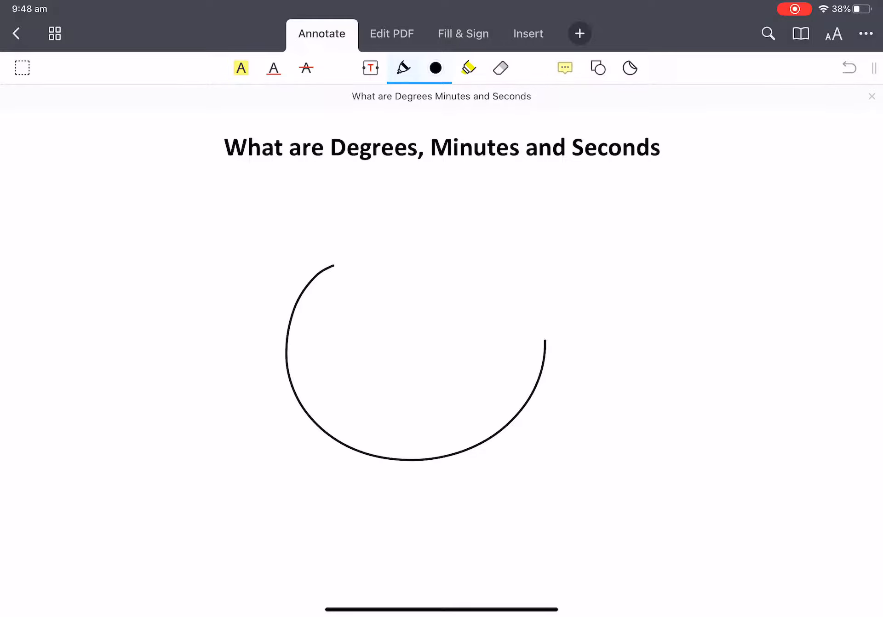
pyautogui.moveTo(417, 239); pyautogui.dragTo(391, 465)
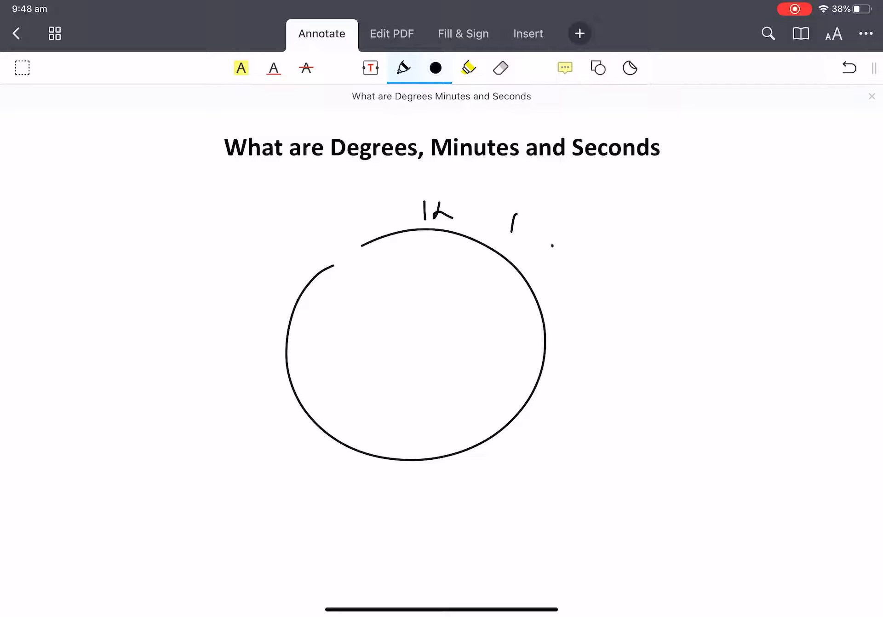
pyautogui.moveTo(555, 258); pyautogui.dragTo(513, 487)
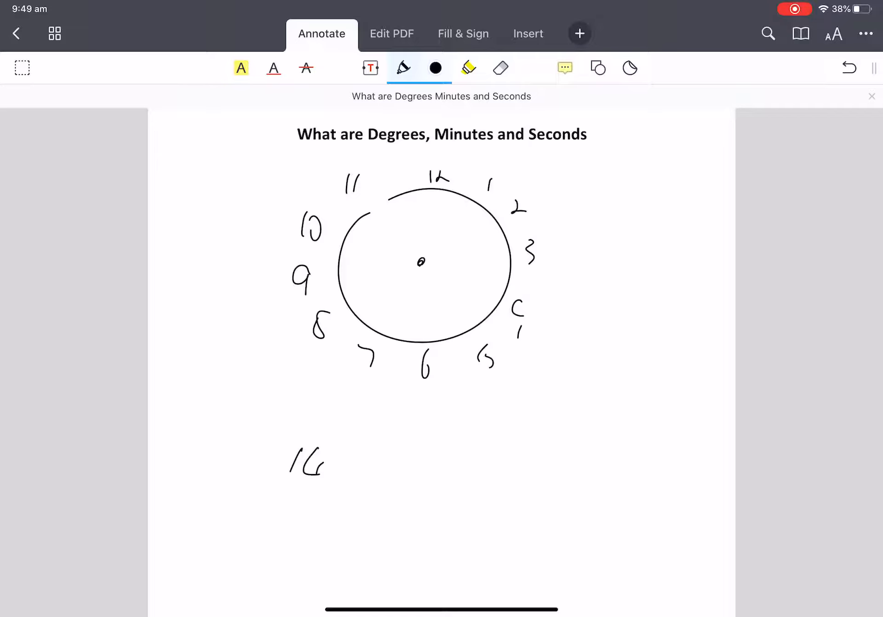
# Step: Write 16.25° with boxed parts and 16° below, then draw a hand from centre to 12
pyautogui.moveTo(344, 439); pyautogui.dragTo(353, 436)
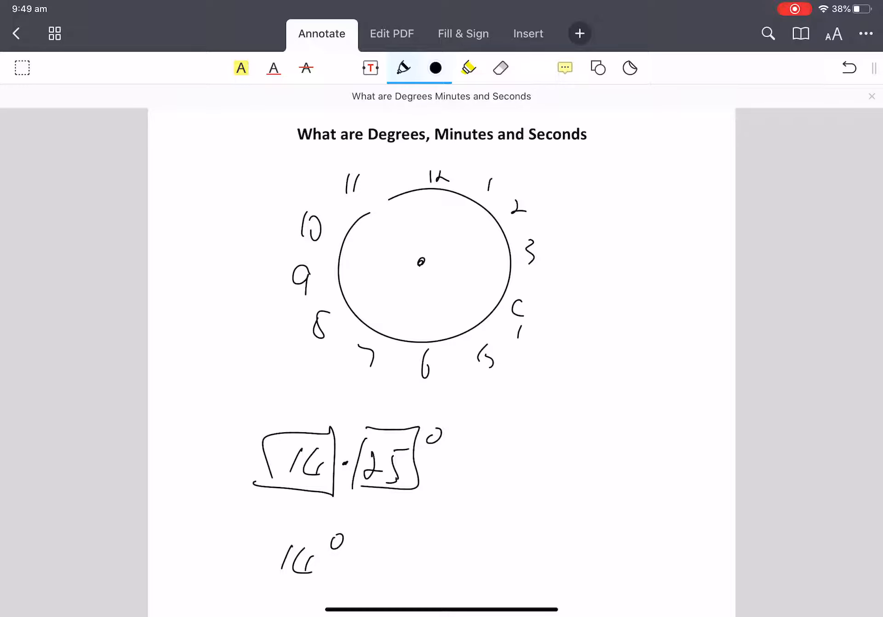
pyautogui.moveTo(421, 261); pyautogui.dragTo(440, 198)
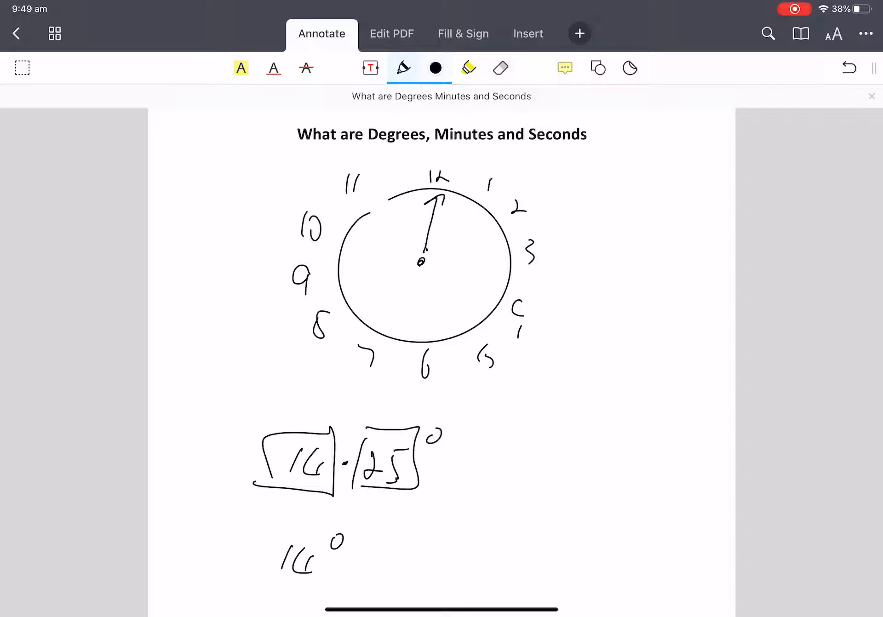
# Step: Draw a hand to 3 and an arc from 12 to 3, then swipe to the Conversion page
pyautogui.moveTo(436, 216); pyautogui.dragTo(470, 256)
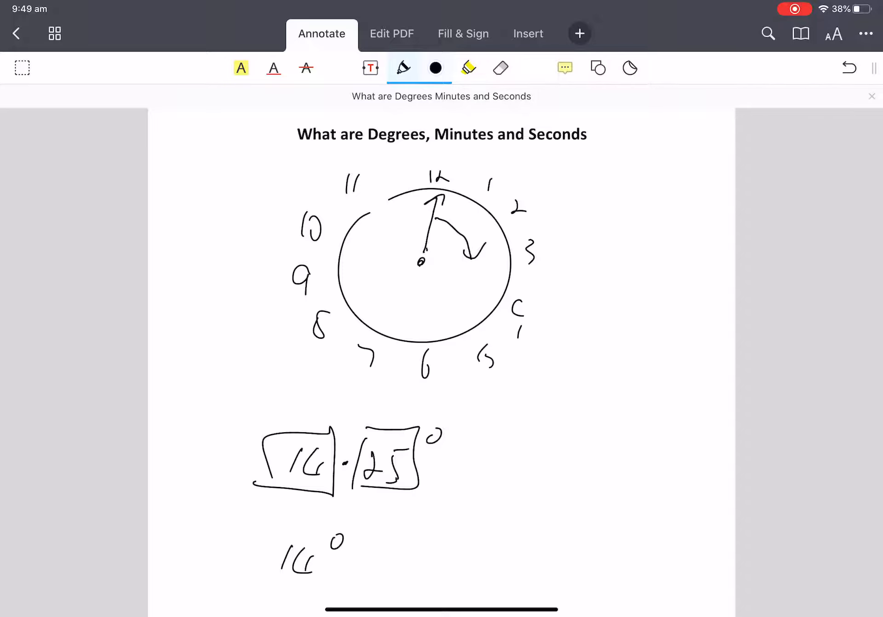
pyautogui.moveTo(425, 258); pyautogui.dragTo(515, 260)
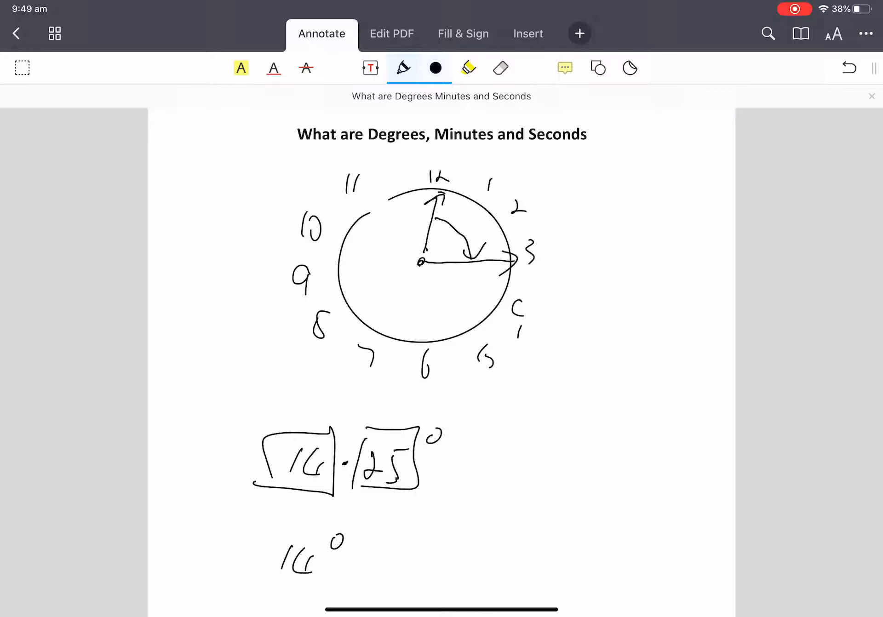
pyautogui.moveTo(450, 198); pyautogui.dragTo(510, 259)
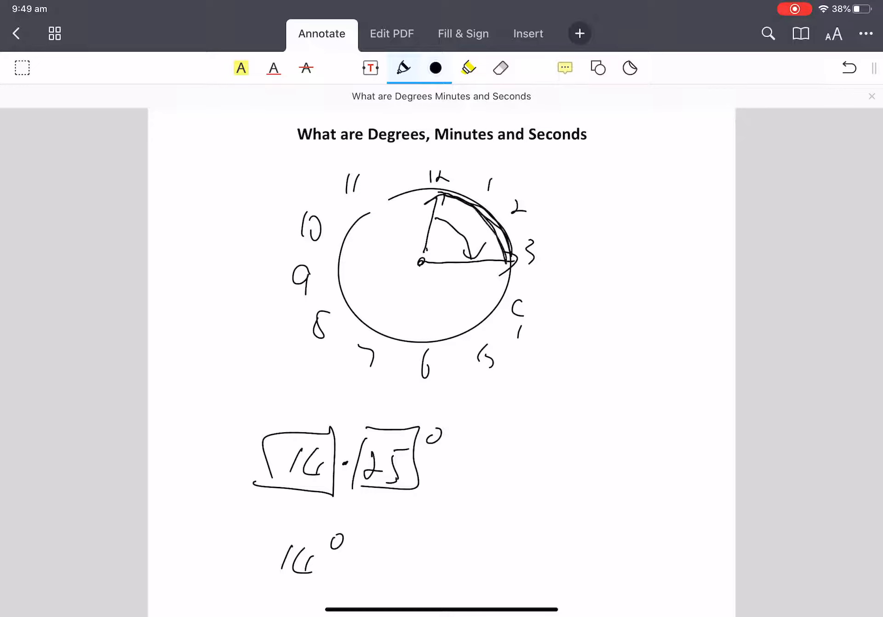
pyautogui.moveTo(445, 194); pyautogui.dragTo(510, 259)
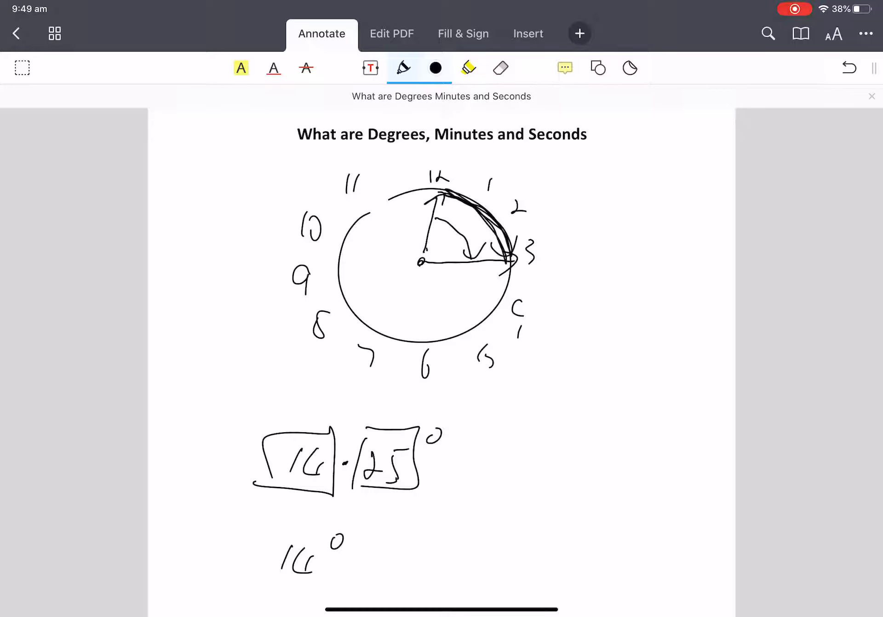
pyautogui.moveTo(209, 487); pyautogui.dragTo(326, 499)
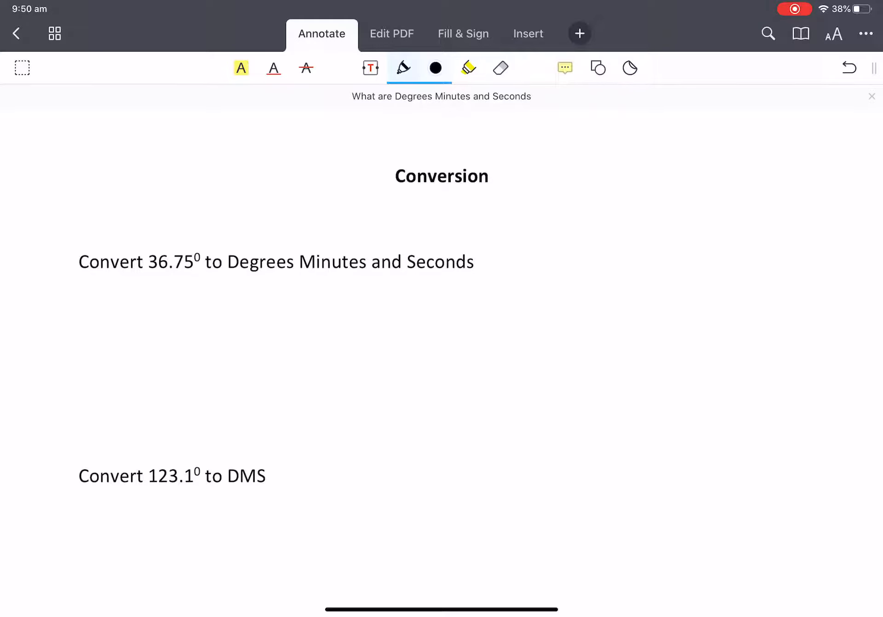
# Step: Sketch a small clock, point out the .75 of 36.75°, and write 36 and 45
pyautogui.moveTo(169, 360); pyautogui.dragTo(237, 327)
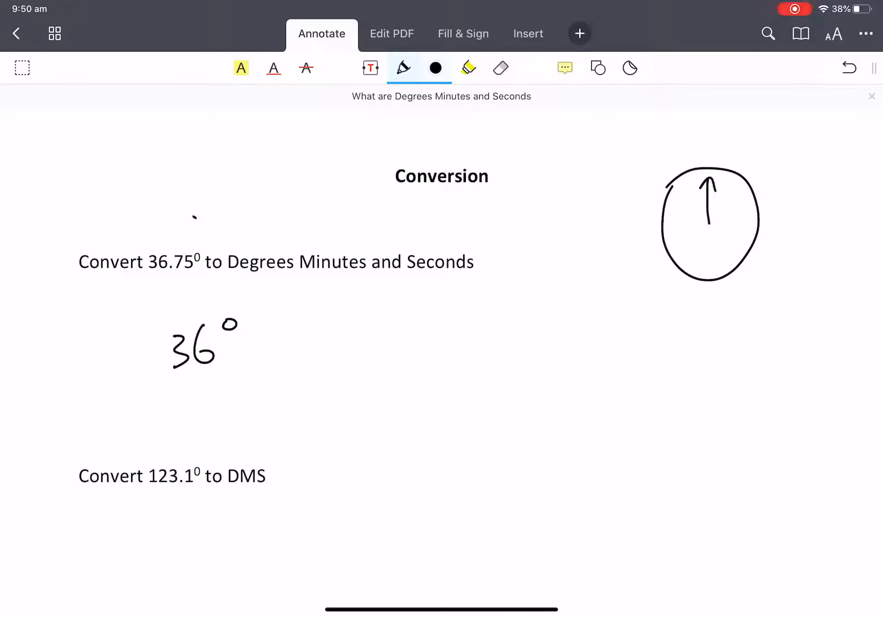
pyautogui.moveTo(200, 208); pyautogui.dragTo(191, 243)
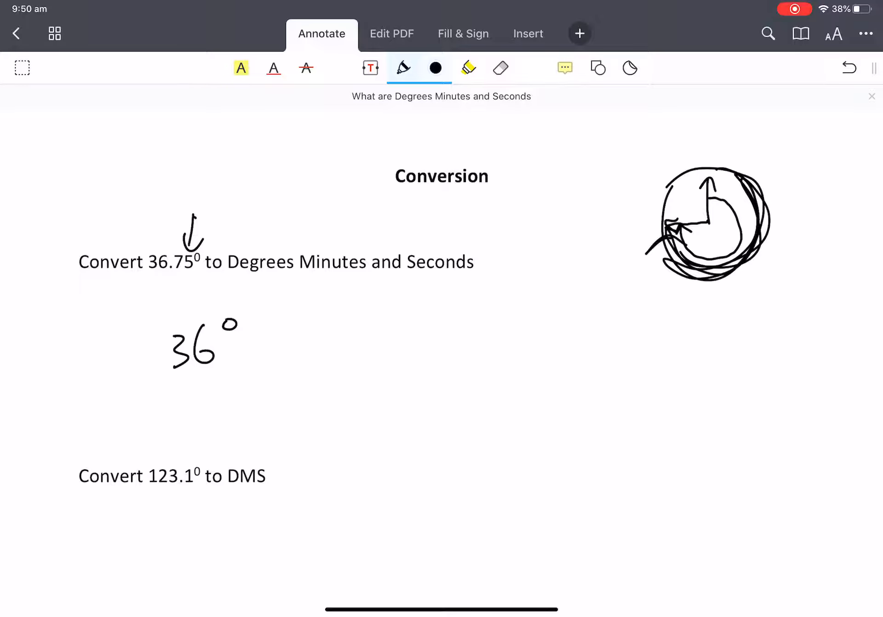
pyautogui.moveTo(265, 355); pyautogui.dragTo(332, 316)
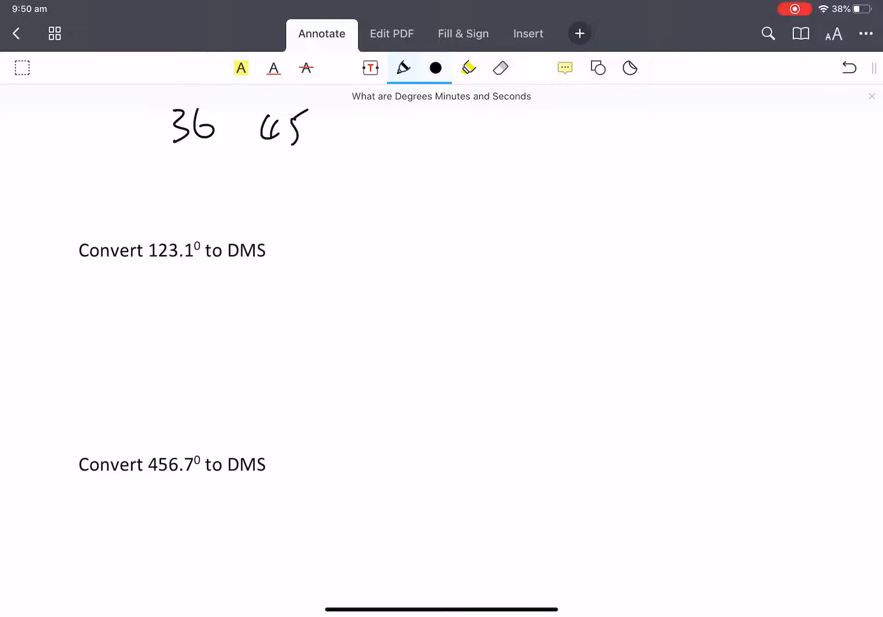
# Step: Write and underline 123° under the 123.1° exercise, pointing out the .1
pyautogui.moveTo(153, 338); pyautogui.dragTo(202, 316)
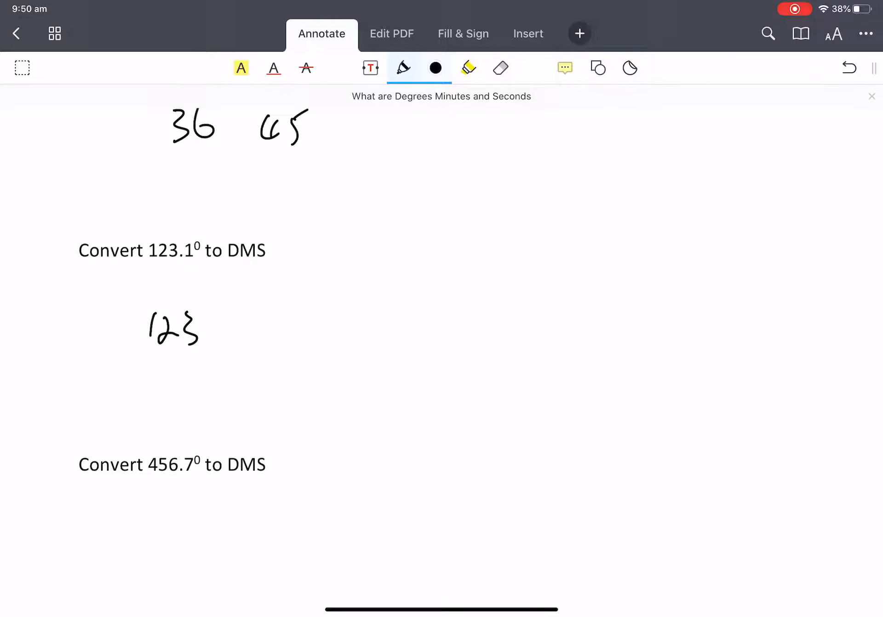
pyautogui.moveTo(231, 213); pyautogui.dragTo(231, 236)
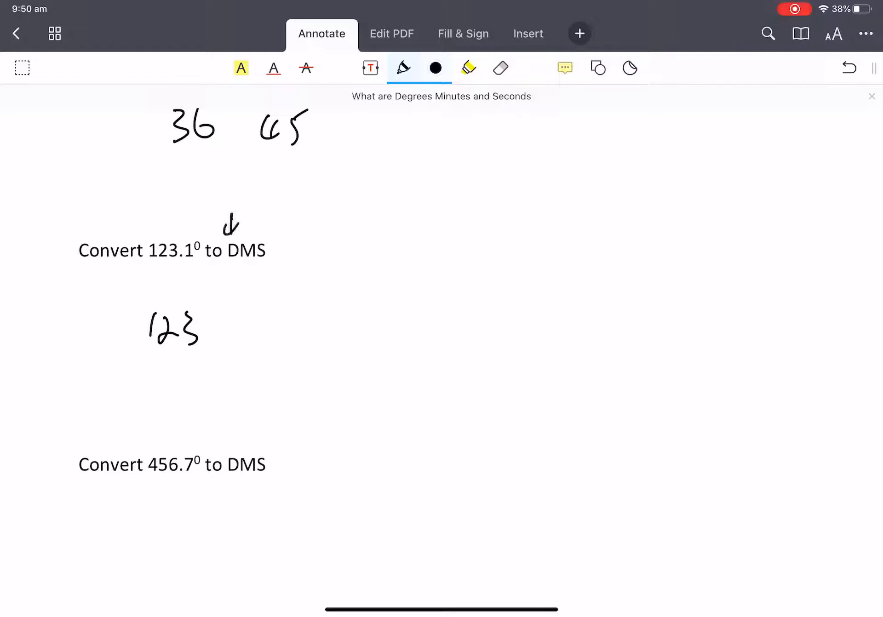
pyautogui.moveTo(148, 361); pyautogui.dragTo(194, 361)
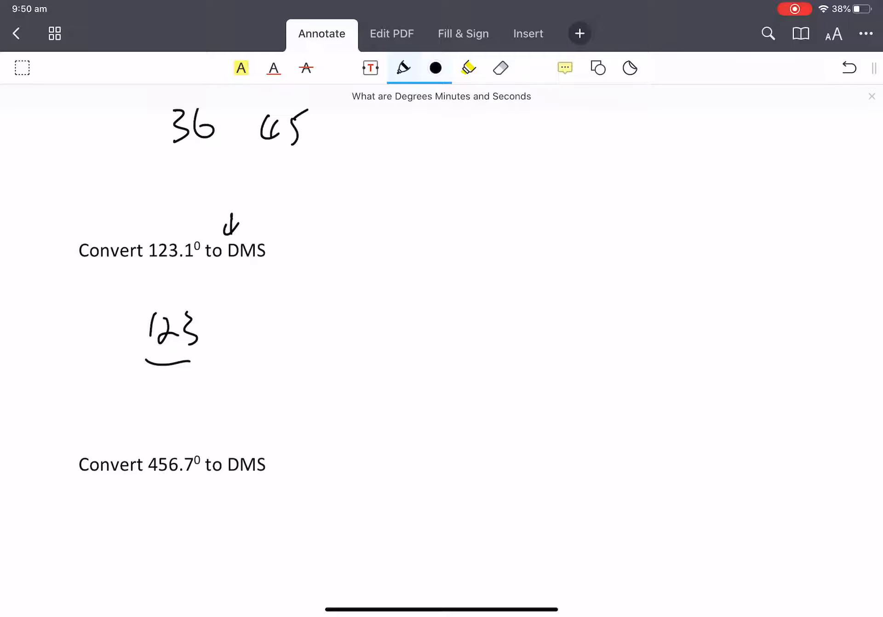
pyautogui.moveTo(206, 306); pyautogui.dragTo(213, 304)
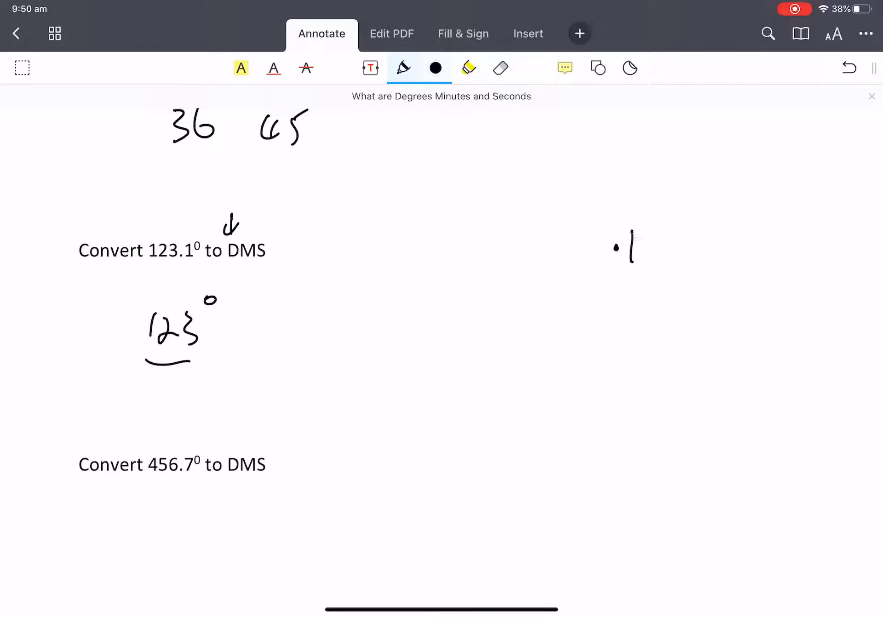
# Step: Note that .1 of an hour is .1 of 60 min = 6 min, and write 456
pyautogui.moveTo(653, 247); pyautogui.dragTo(738, 251)
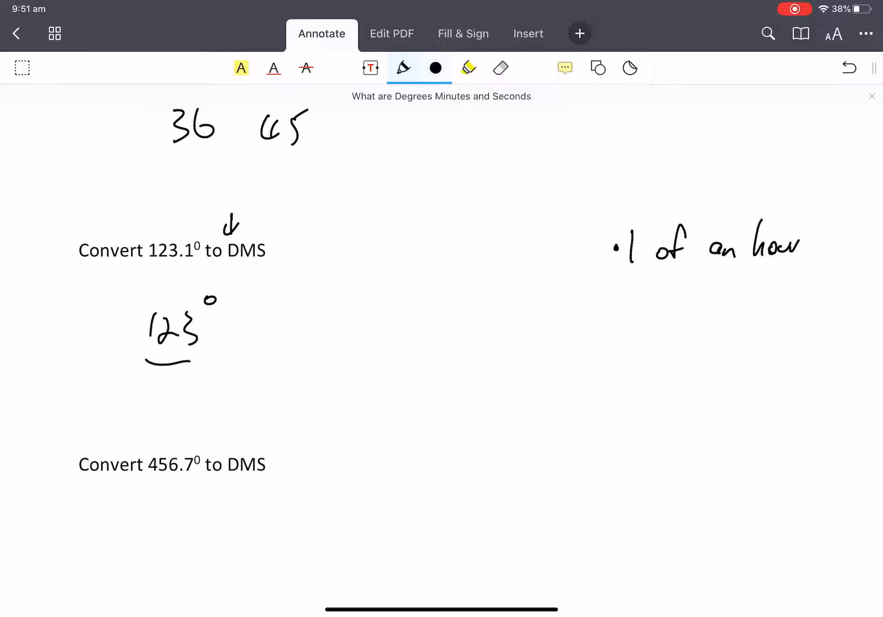
pyautogui.moveTo(614, 315); pyautogui.dragTo(653, 315)
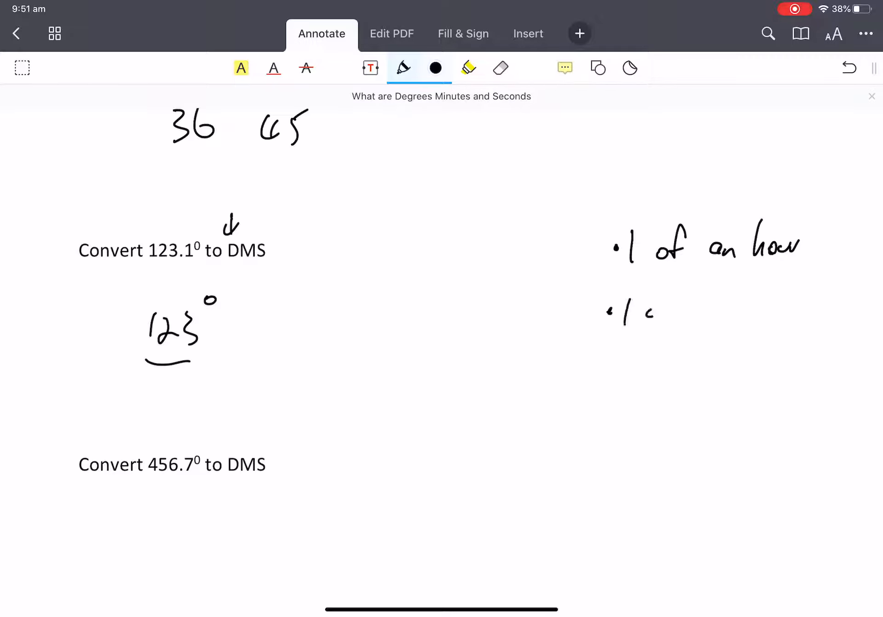
pyautogui.moveTo(642, 309); pyautogui.dragTo(778, 307)
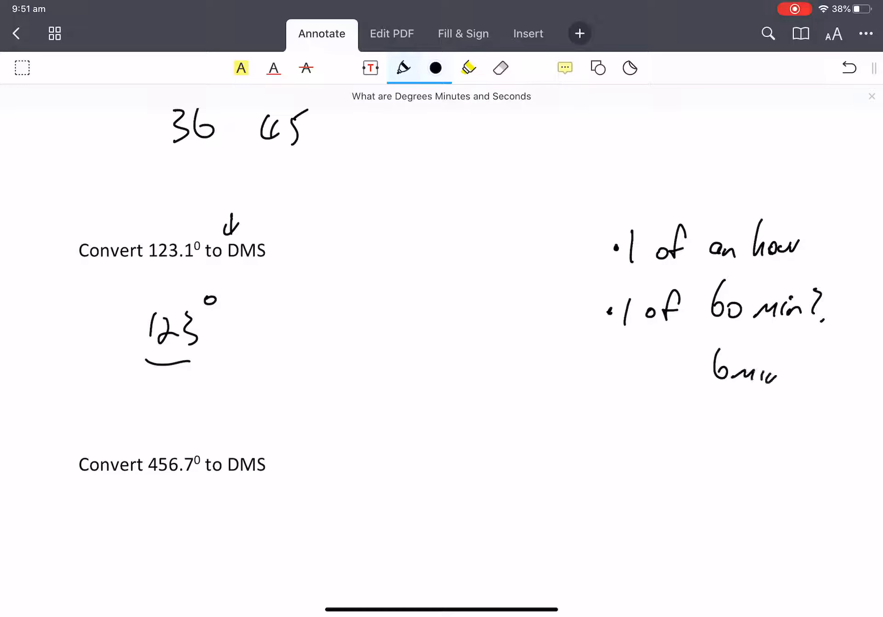
pyautogui.moveTo(138, 265); pyautogui.dragTo(198, 264)
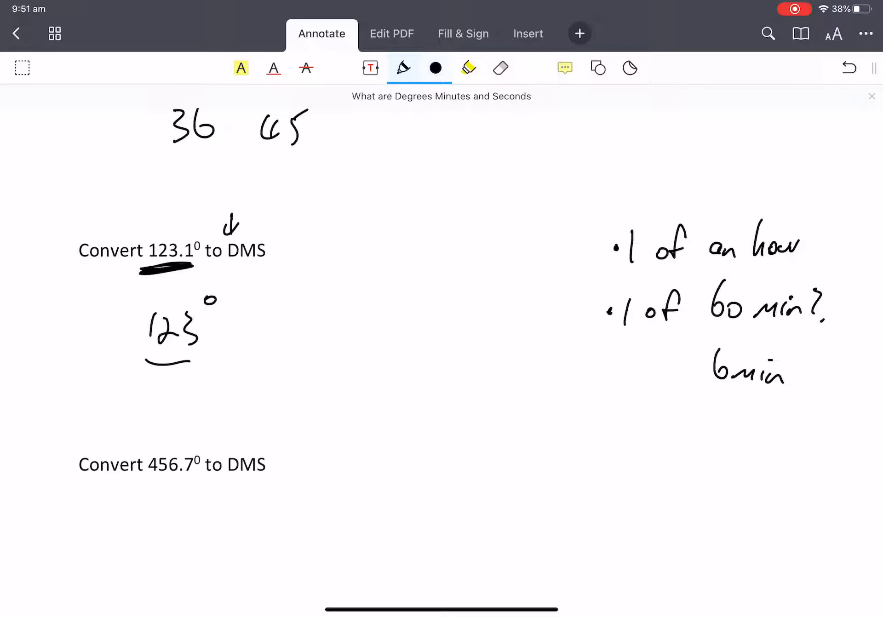
pyautogui.moveTo(270, 293); pyautogui.dragTo(256, 344)
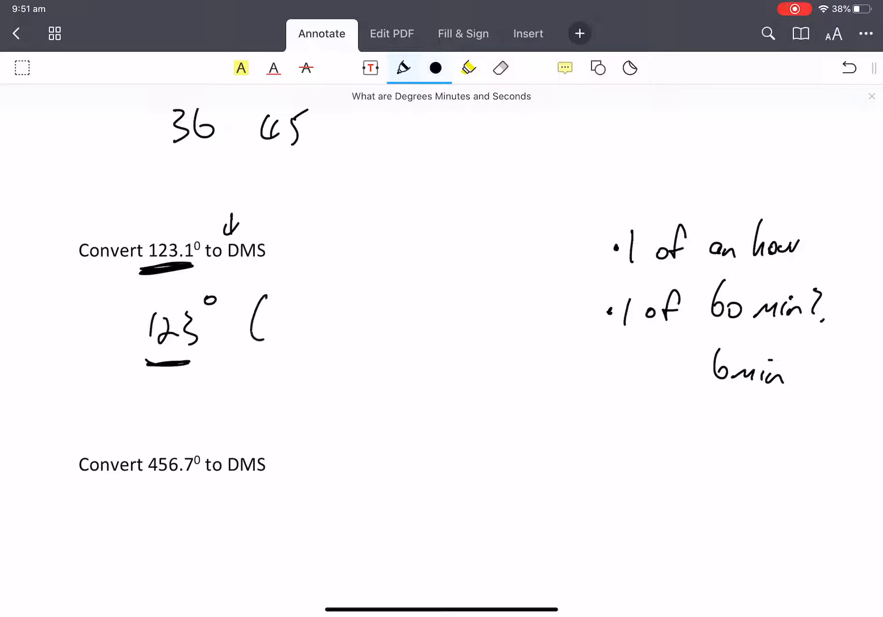
pyautogui.moveTo(270, 306); pyautogui.dragTo(262, 344)
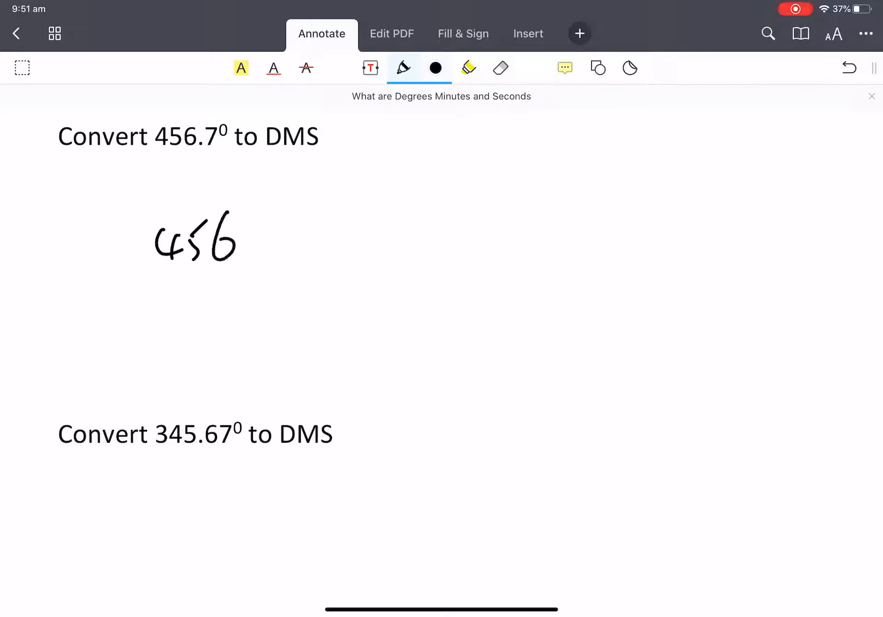
# Step: Add the degree sign to 456 and write the 0.7 of an hour × 60 = 42 note
pyautogui.moveTo(242, 214); pyautogui.dragTo(250, 223)
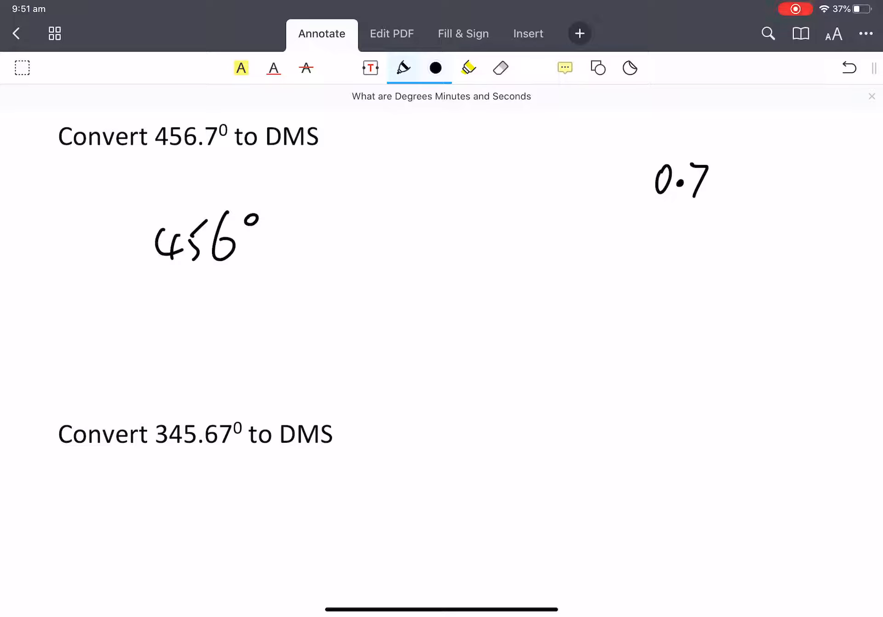
pyautogui.moveTo(727, 181); pyautogui.dragTo(783, 180)
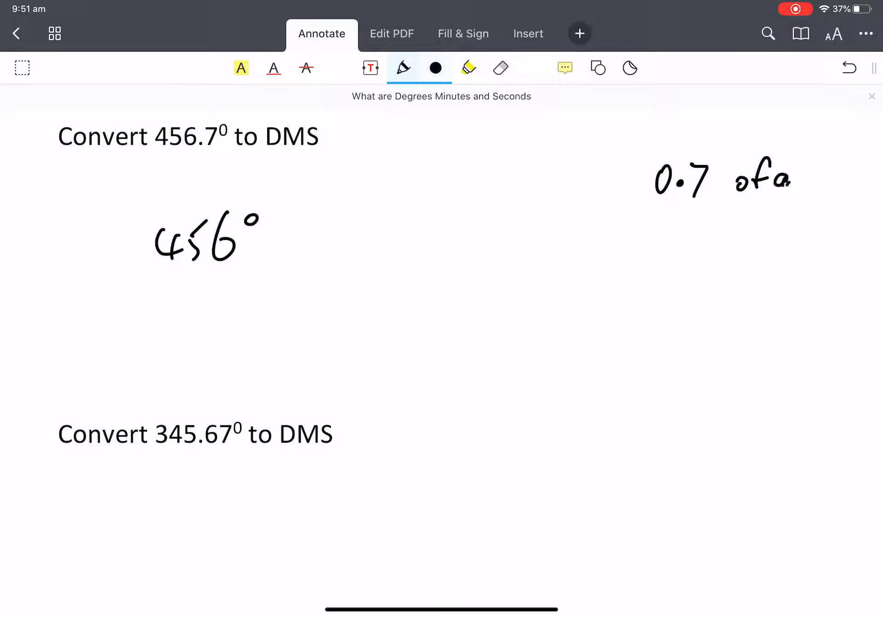
pyautogui.moveTo(780, 181); pyautogui.dragTo(833, 180)
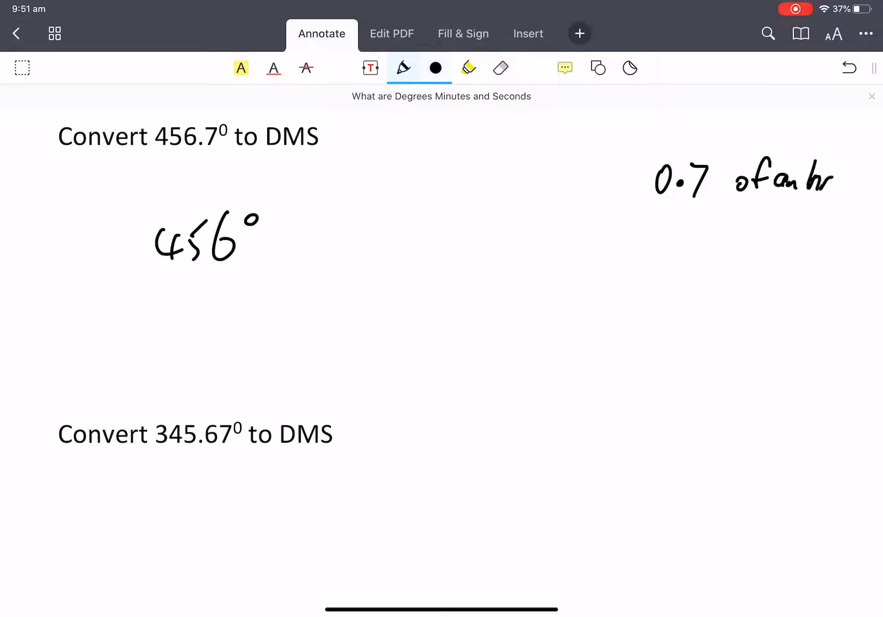
pyautogui.moveTo(642, 248); pyautogui.dragTo(692, 259)
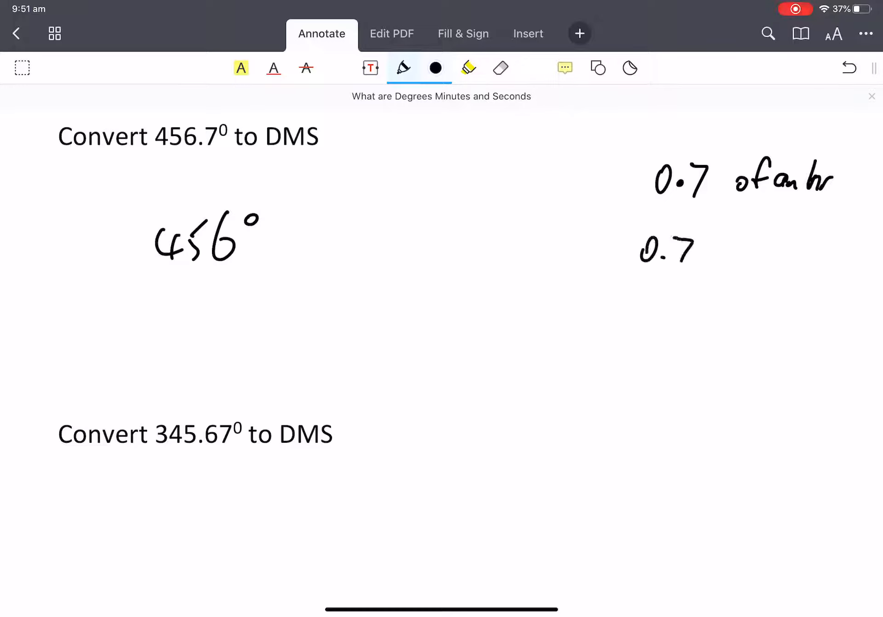
pyautogui.moveTo(704, 250); pyautogui.dragTo(777, 251)
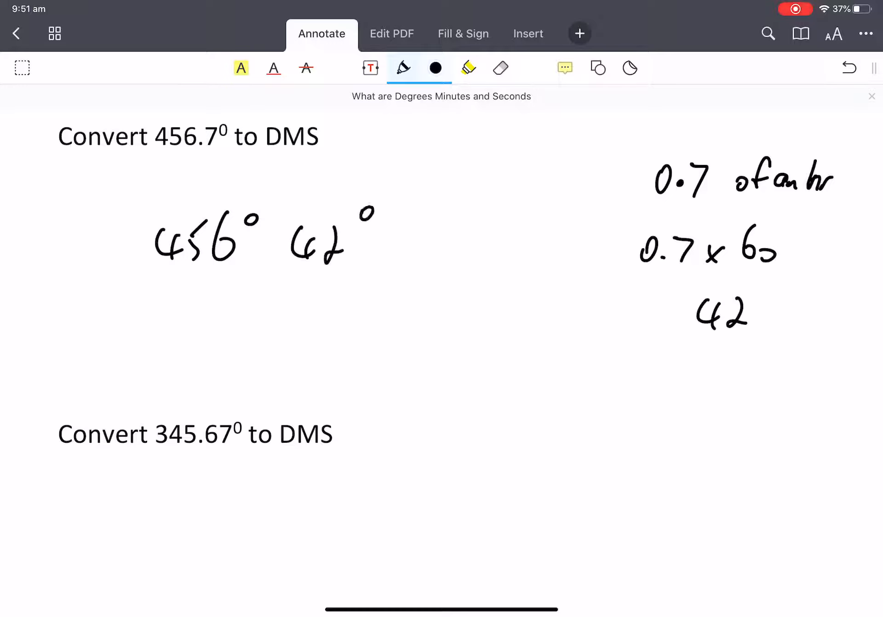
pyautogui.click(849, 67)
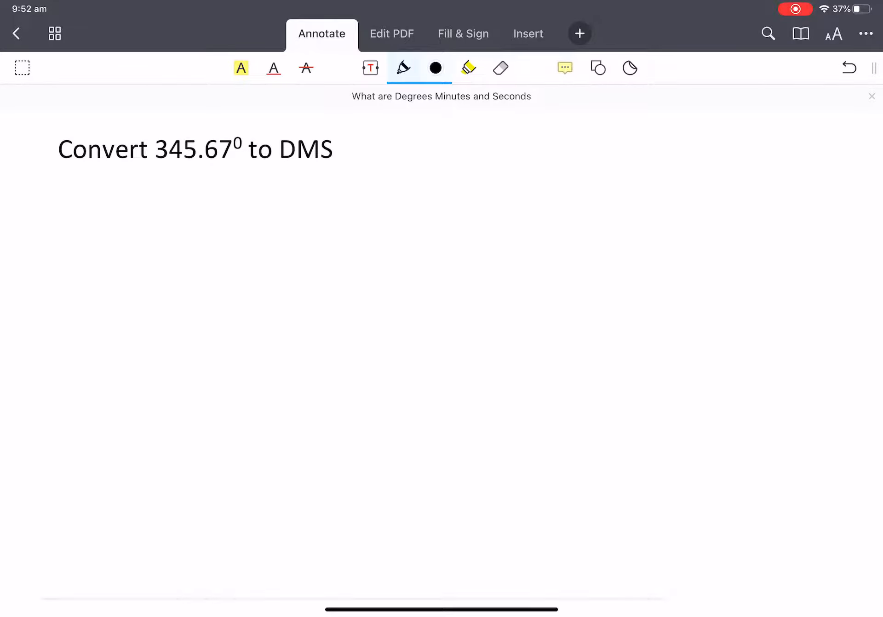
# Step: Write .67 of an hour × 60 = 40.2 minutes and add 40′ to the answer
pyautogui.moveTo(153, 173); pyautogui.dragTo(222, 171)
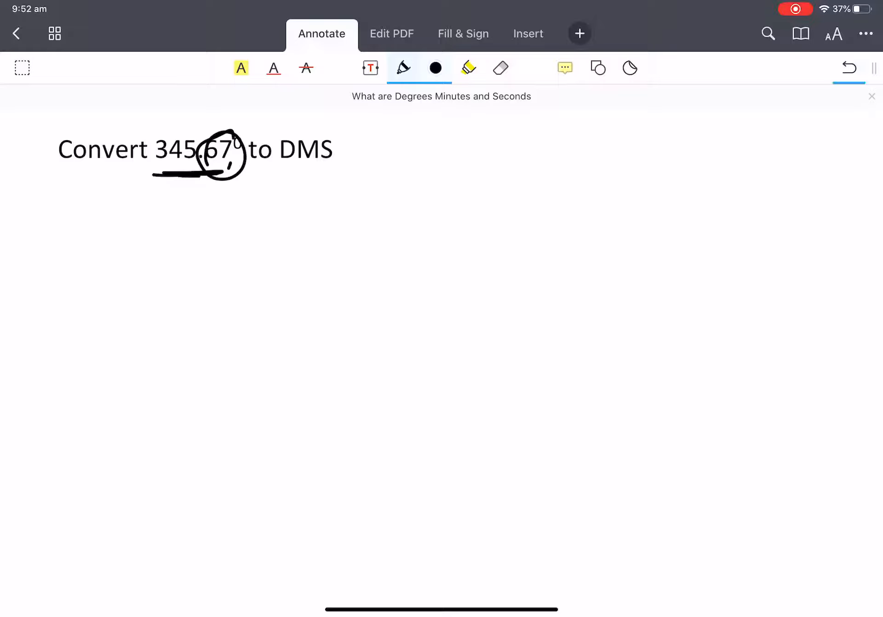
pyautogui.click(848, 68)
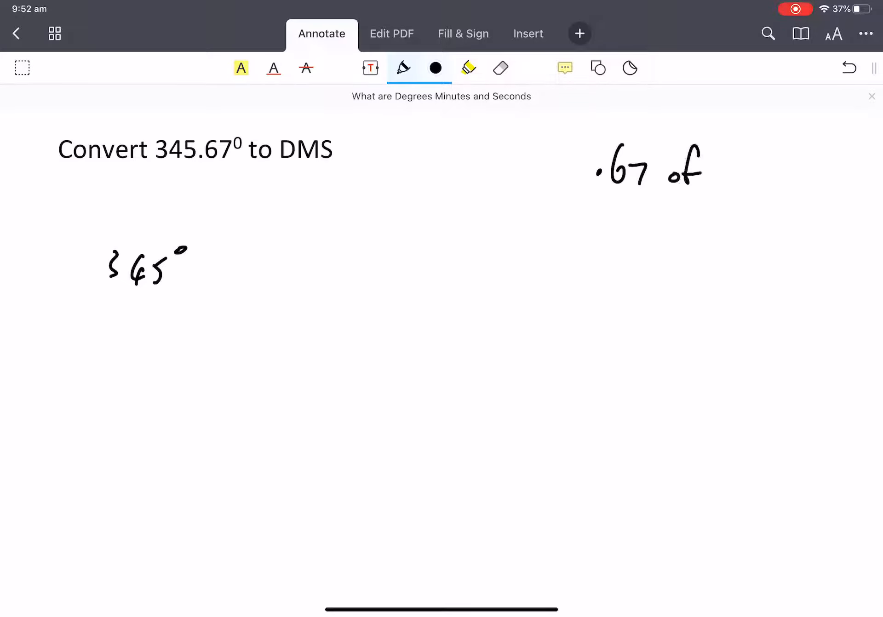
pyautogui.moveTo(727, 169); pyautogui.dragTo(789, 169)
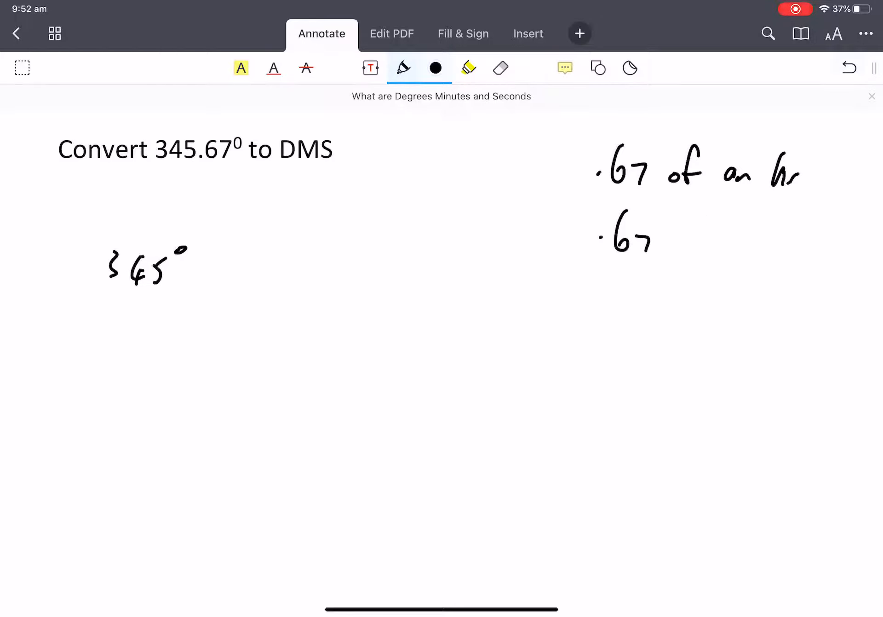
pyautogui.moveTo(670, 237); pyautogui.dragTo(749, 242)
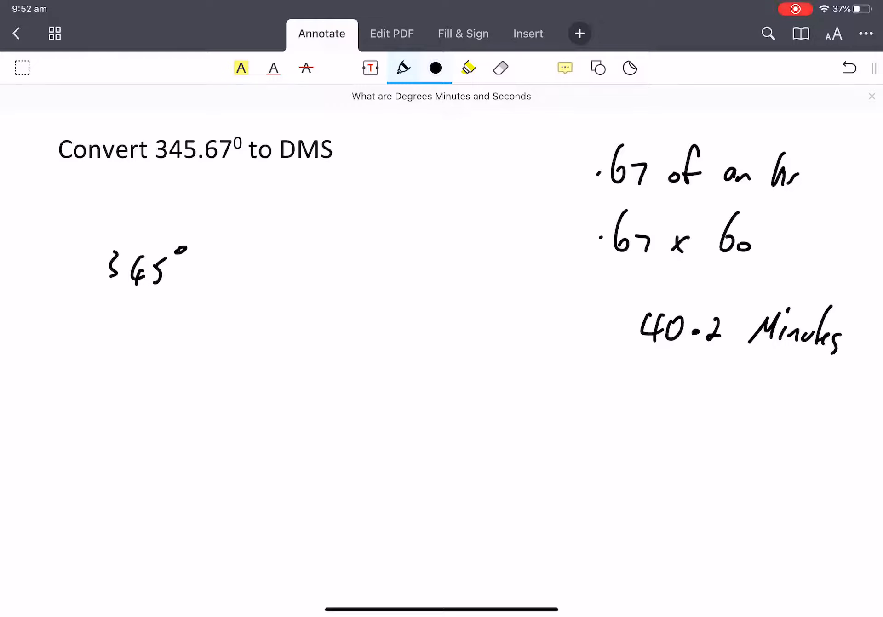
pyautogui.moveTo(639, 355); pyautogui.dragTo(676, 352)
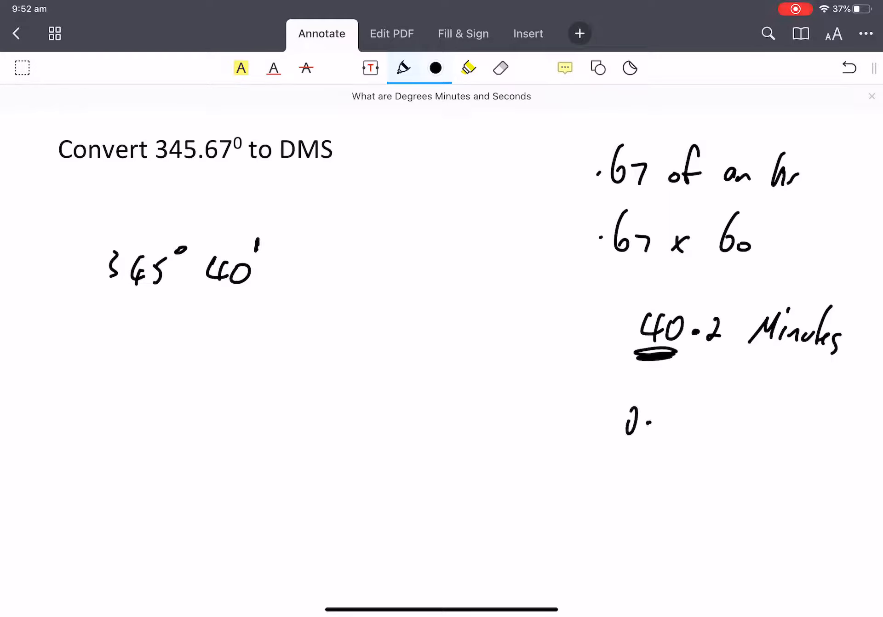
# Step: Work 0.2 × 60 = 12 seconds and complete the answer as 345° 40′ 12″
pyautogui.moveTo(648, 422); pyautogui.dragTo(727, 422)
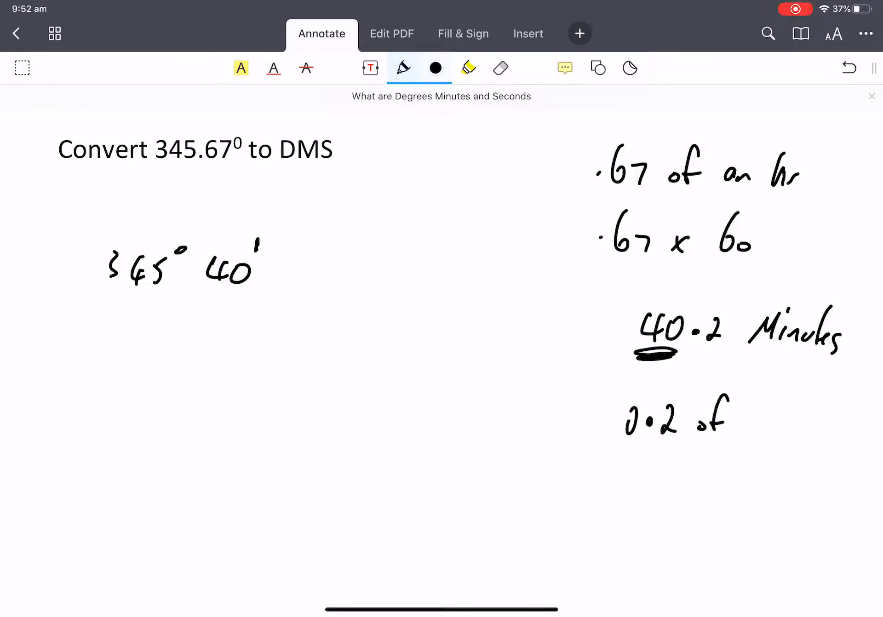
pyautogui.moveTo(743, 428); pyautogui.dragTo(800, 417)
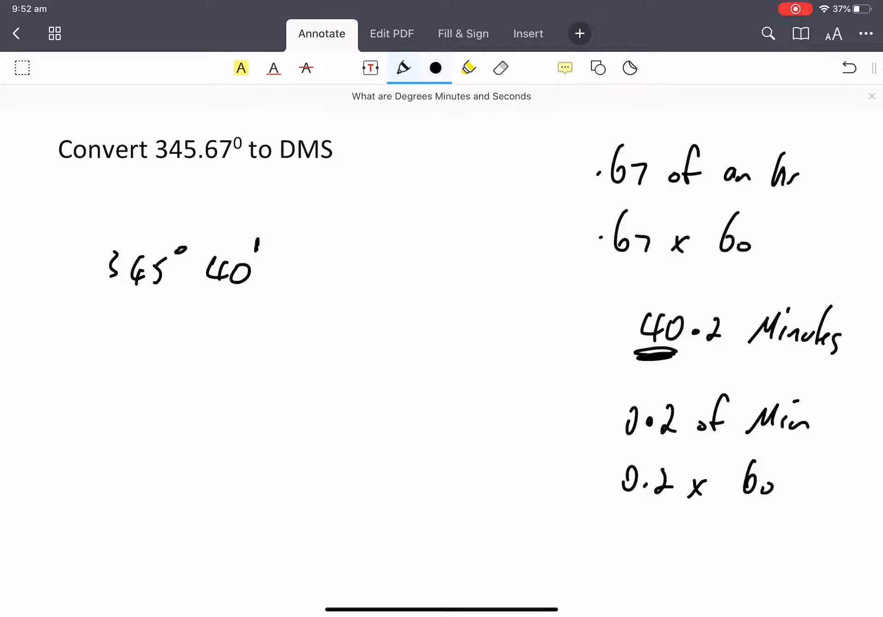
pyautogui.moveTo(670, 552); pyautogui.dragTo(732, 552)
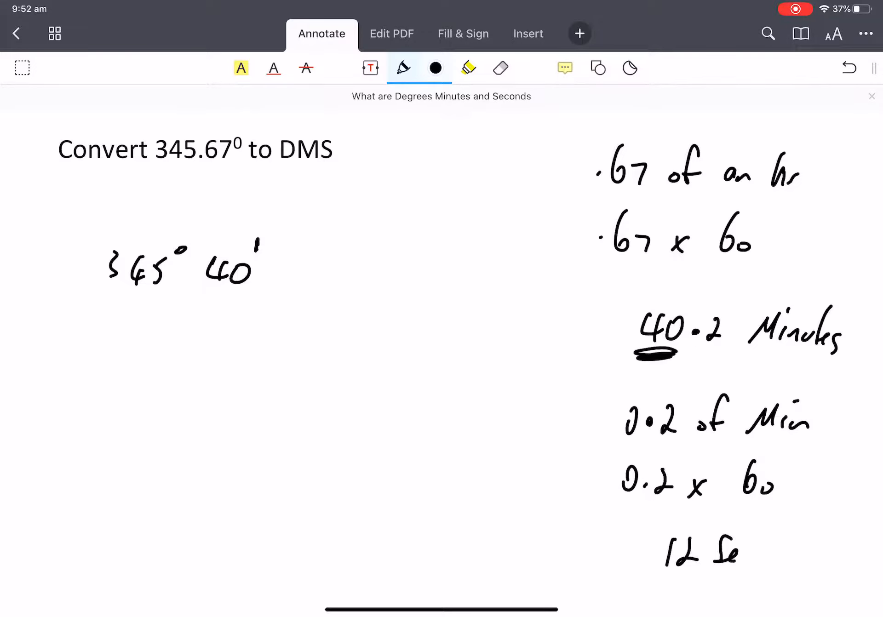
pyautogui.moveTo(287, 264); pyautogui.dragTo(290, 259)
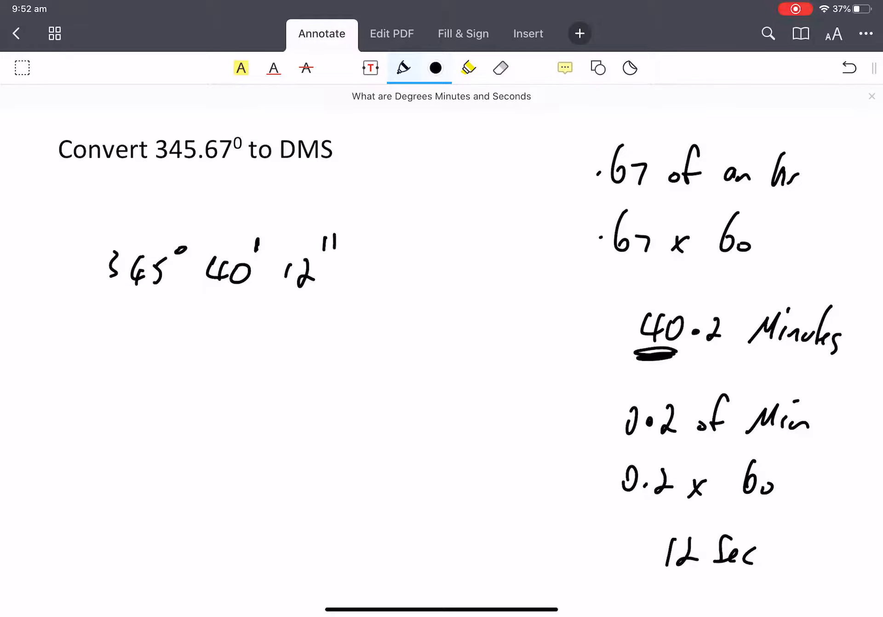
pyautogui.moveTo(259, 225); pyautogui.dragTo(259, 265)
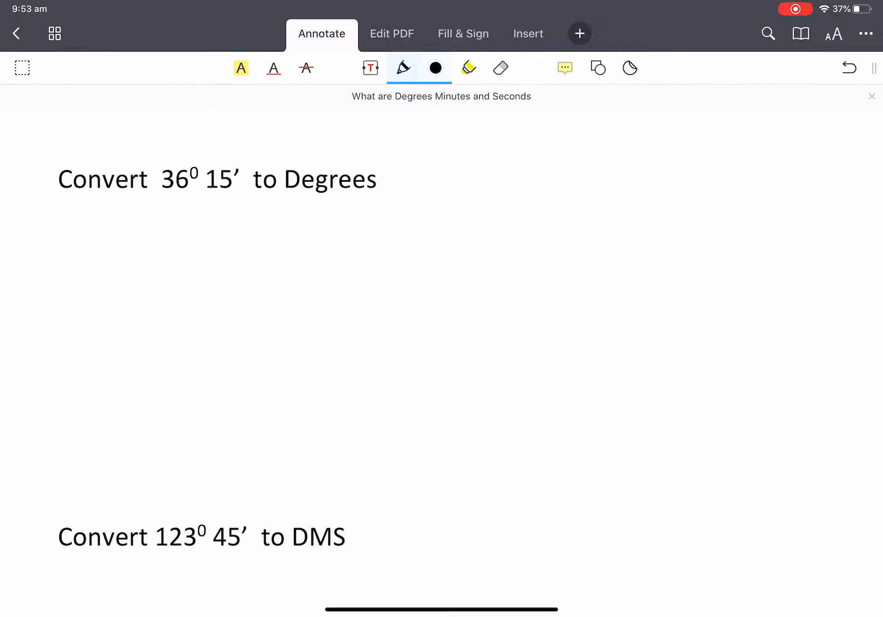
# Step: Write 36. with the 15 mins = 15/60 note, then write 123 for the 123° 45′ problem
pyautogui.moveTo(209, 198); pyautogui.dragTo(234, 197)
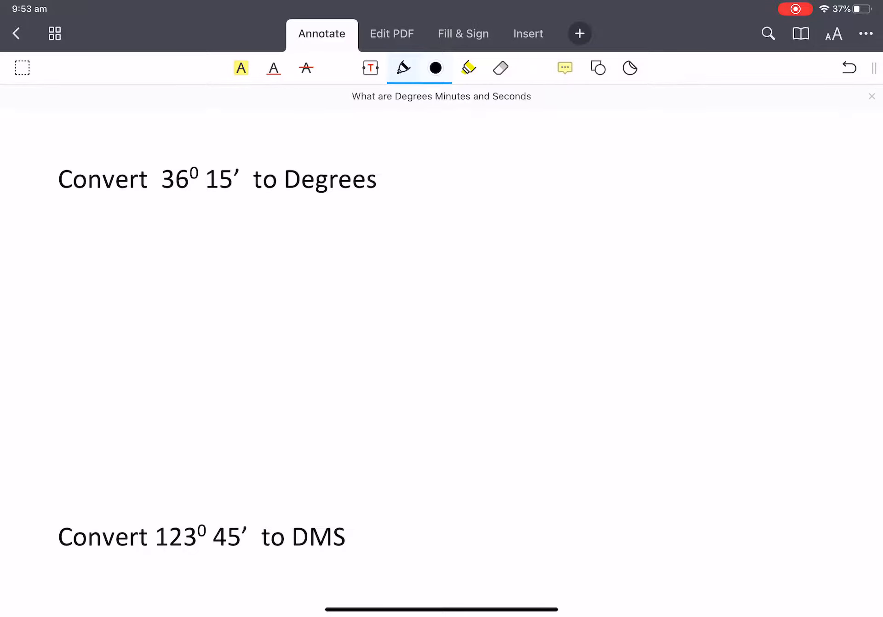
pyautogui.moveTo(157, 271); pyautogui.dragTo(214, 304)
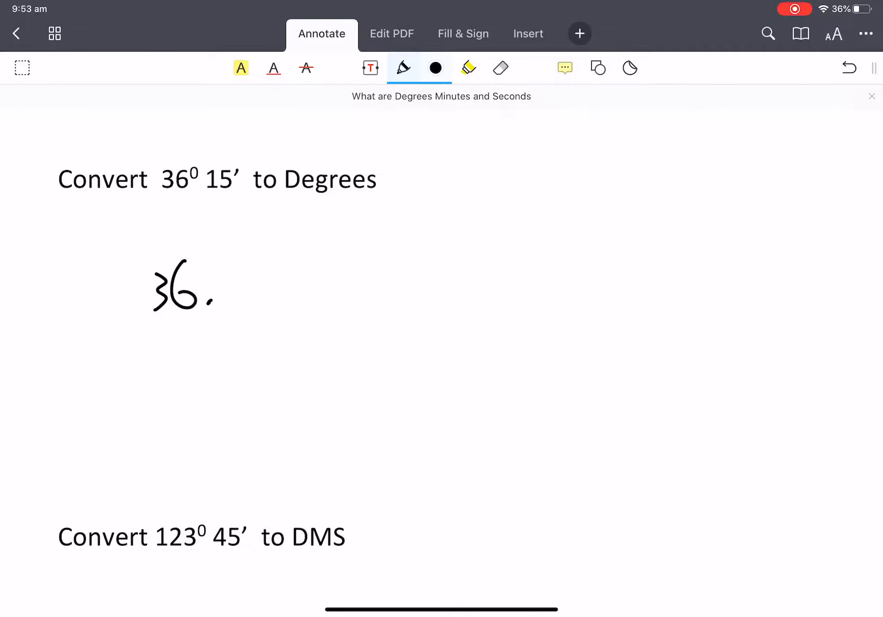
pyautogui.moveTo(703, 134); pyautogui.dragTo(745, 183)
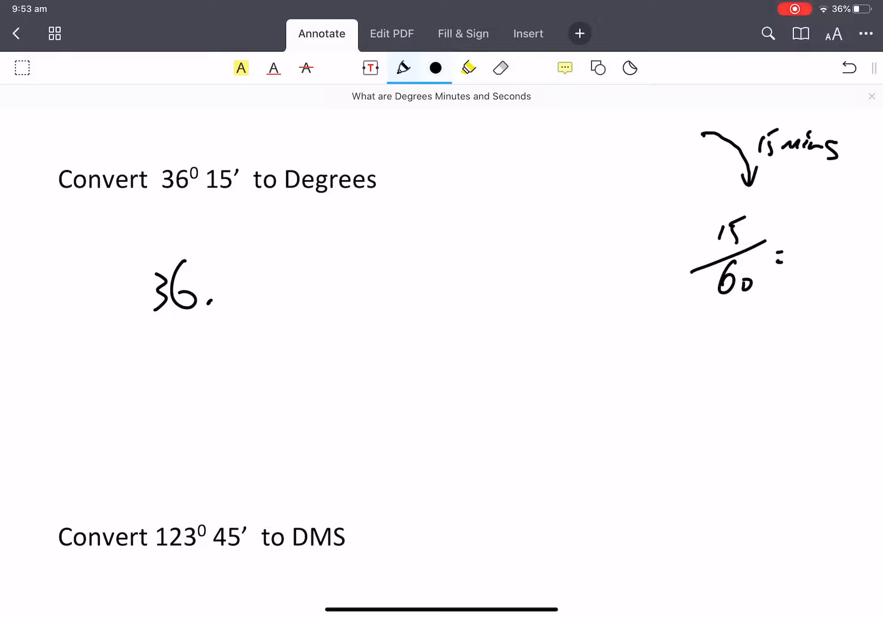
pyautogui.moveTo(817, 225); pyautogui.dragTo(828, 281)
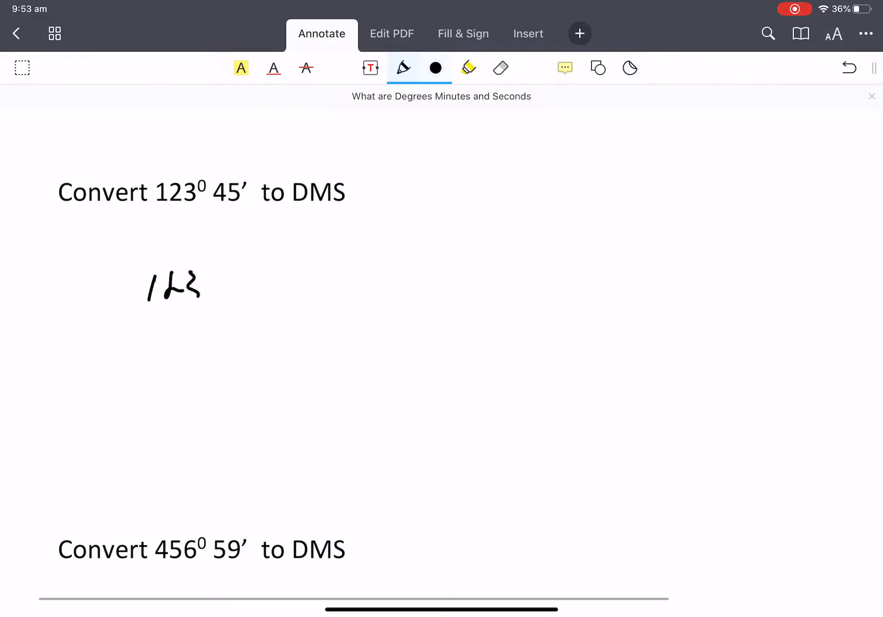
# Step: Write 45/60 to complete 123.75°, then scribble out MS in the 456° 59′ heading
pyautogui.click(213, 291)
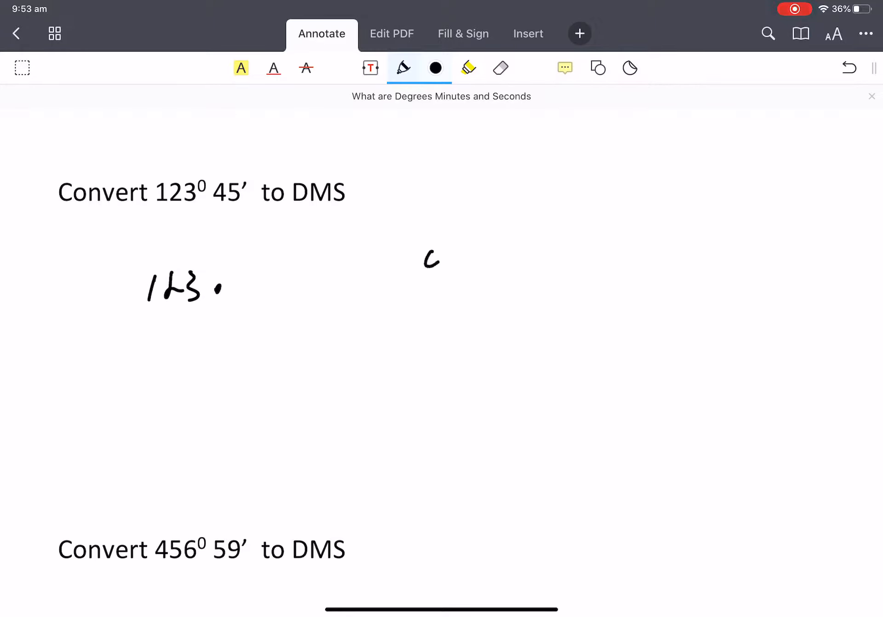
pyautogui.moveTo(428, 259); pyautogui.dragTo(479, 287)
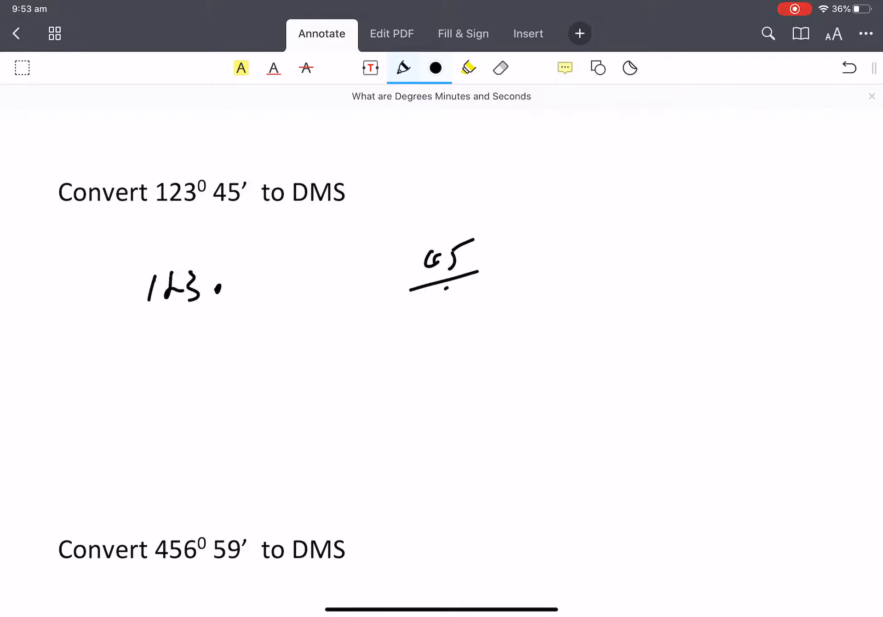
pyautogui.moveTo(434, 292); pyautogui.dragTo(473, 315)
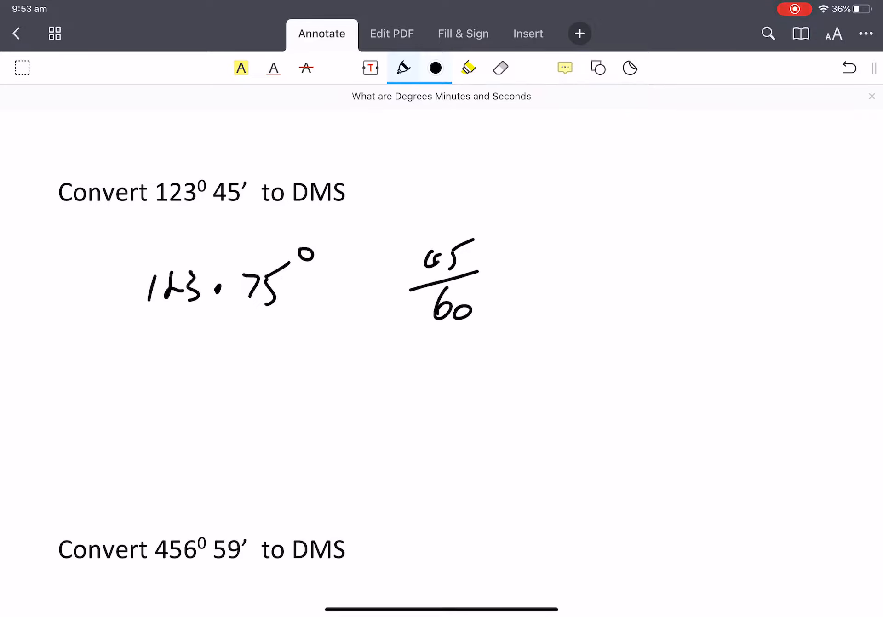
pyautogui.moveTo(321, 192); pyautogui.dragTo(346, 192)
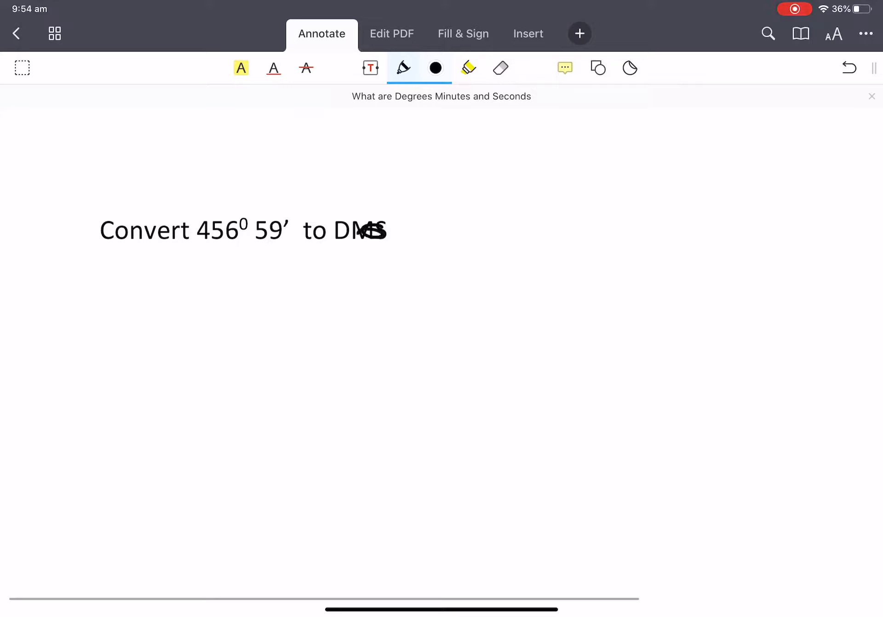
# Step: Handwrite 'egrees (Decimal)' above the 456° 59′ heading
pyautogui.moveTo(366, 236); pyautogui.dragTo(374, 214)
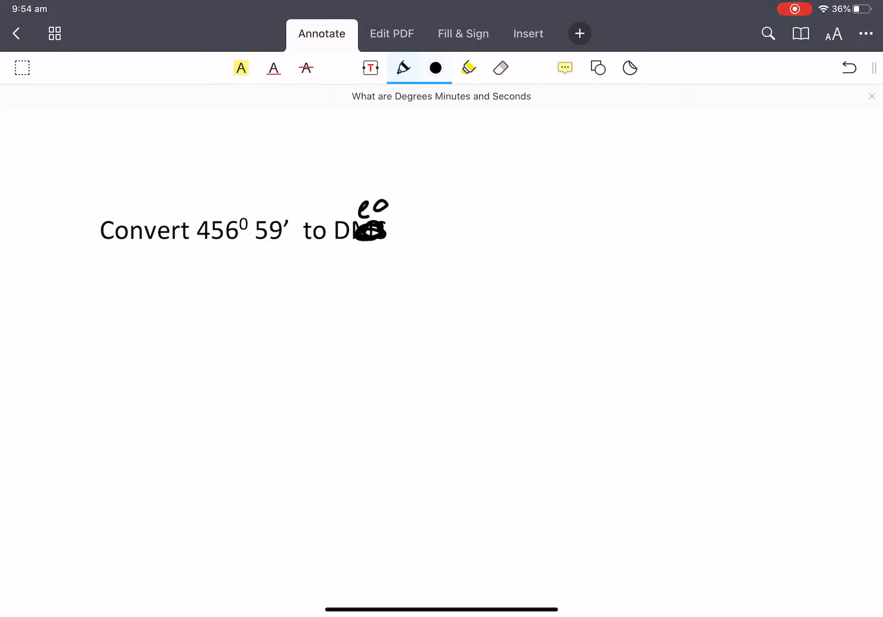
pyautogui.moveTo(360, 212); pyautogui.dragTo(501, 211)
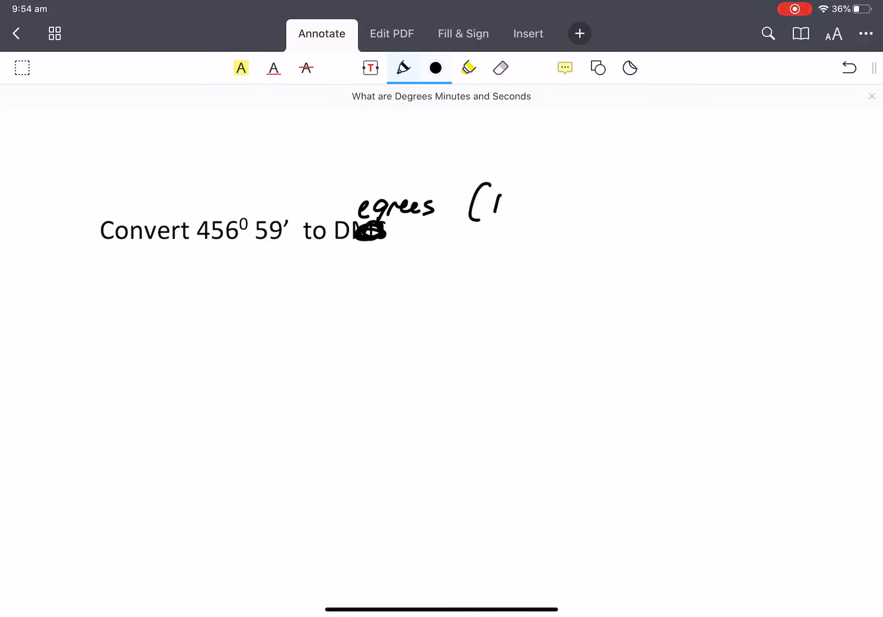
pyautogui.moveTo(496, 203); pyautogui.dragTo(592, 208)
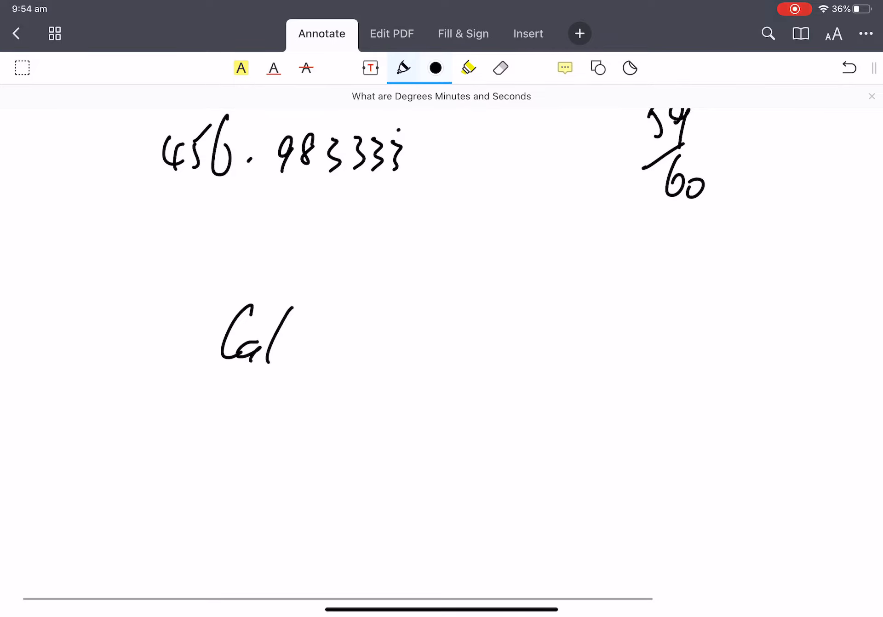
# Step: Handwrite 'Calculator' under 456.98333, then scroll to the 123° 45′ problem
pyautogui.moveTo(293, 332); pyautogui.dragTo(406, 346)
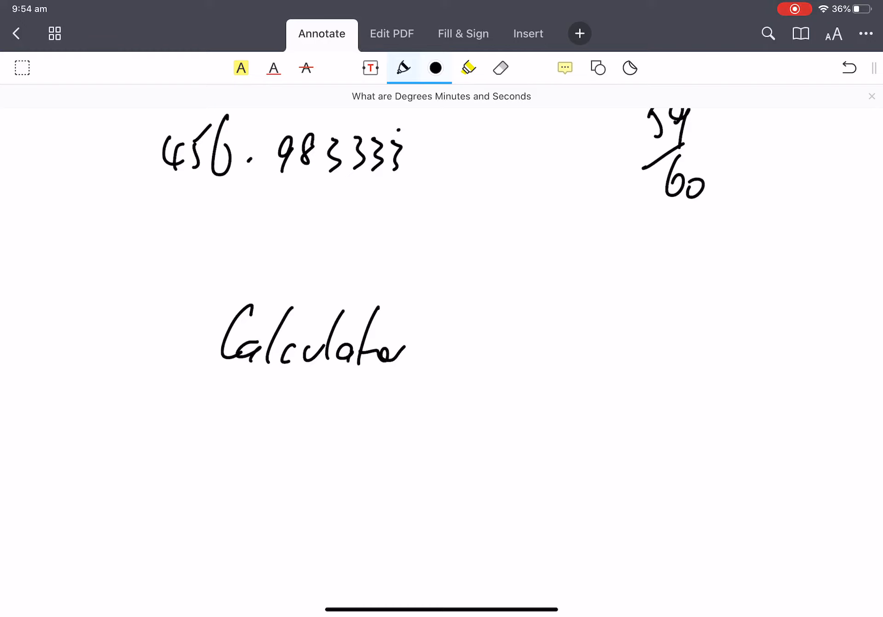
pyautogui.scroll(-3)
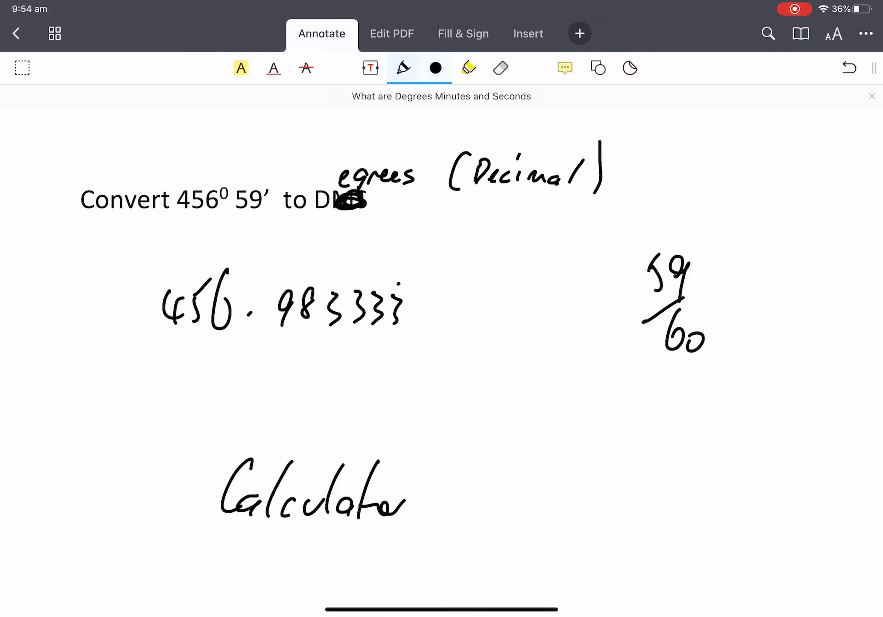
pyautogui.scroll(-3)
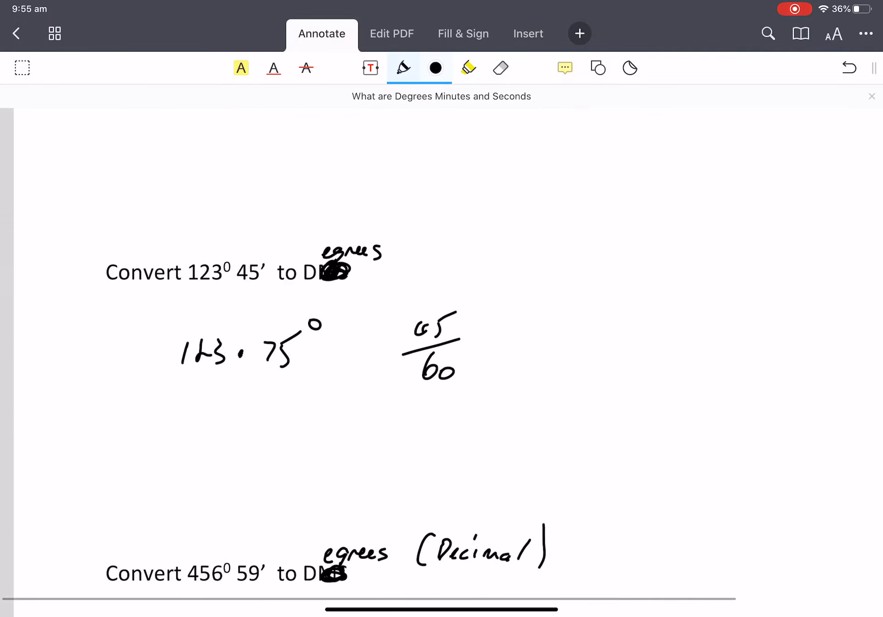